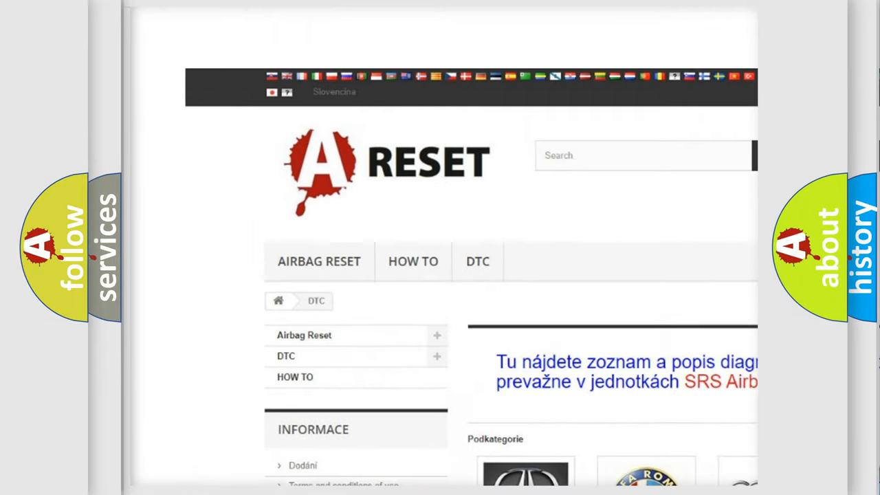
Scroll the DTC page's brand logo grid down to reveal the Nissan tile.
scroll("down", 3)
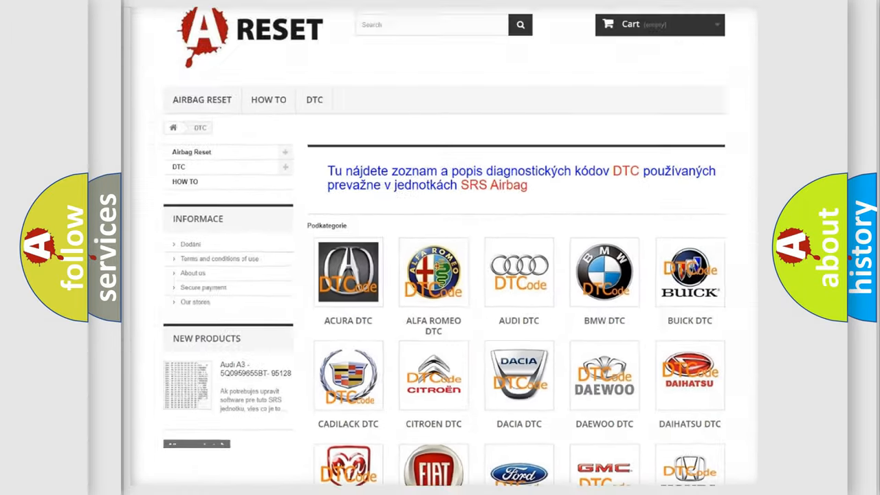
scroll("down", 3)
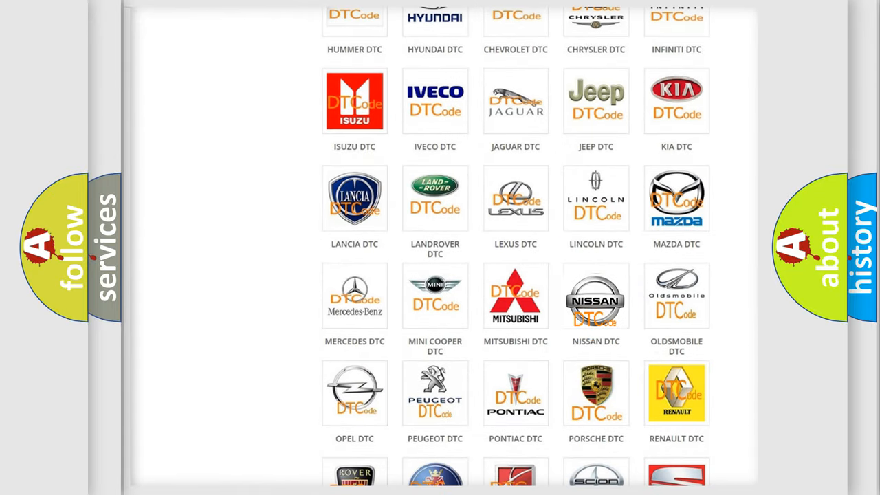
Open the Nissan DTC tile and skim its trouble code list, such as B0001:11.
left_click(595, 295)
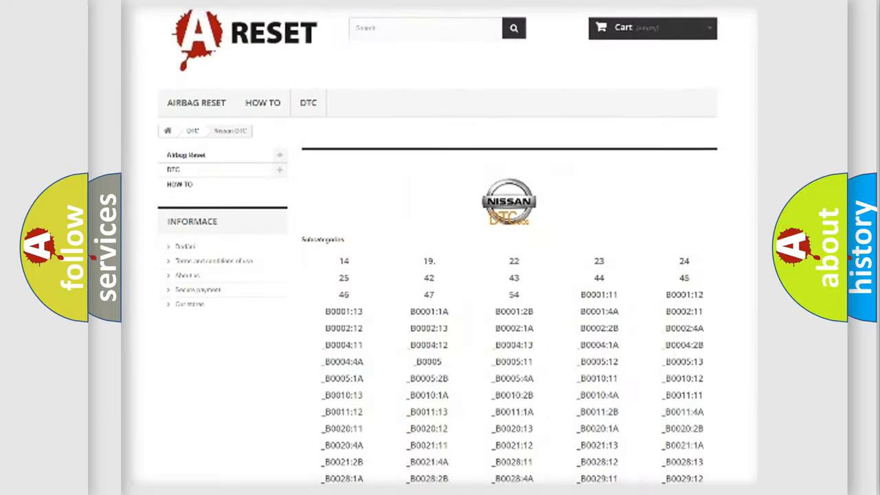
scroll("down", 3)
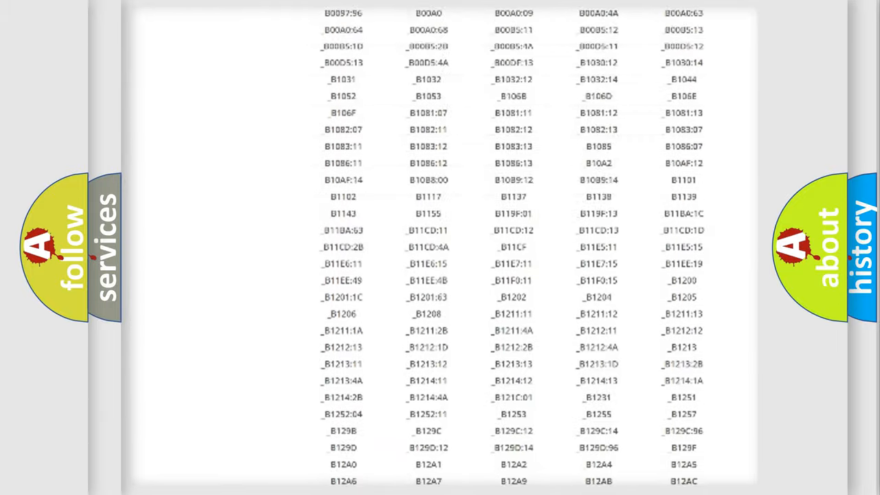
scroll("up", 3)
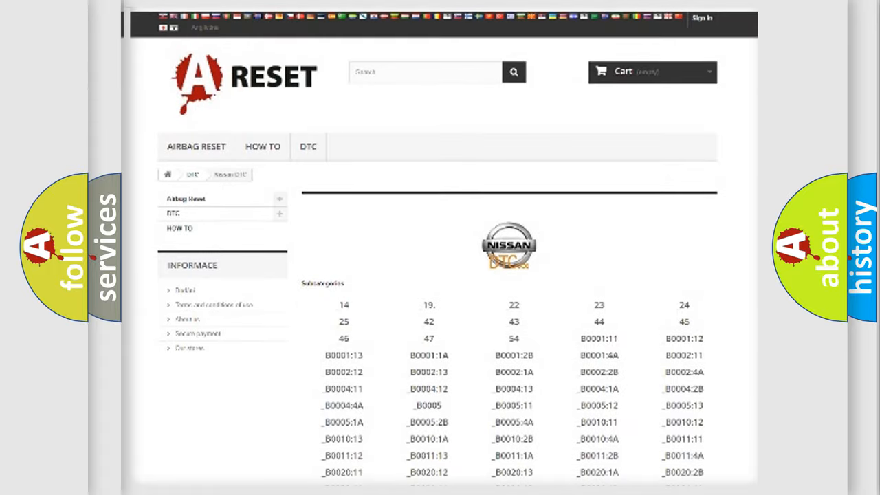